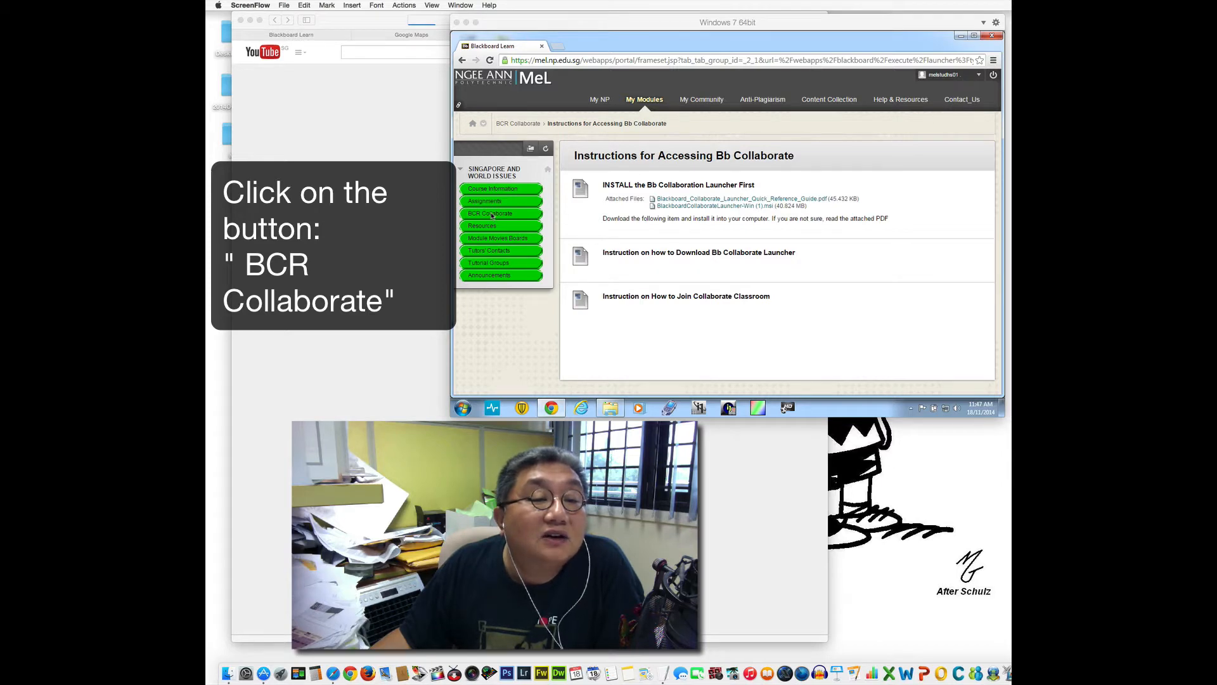
# From the BCR Collaborate list, open the T01 SINGAPORE AND WORLD ISSUES session details
pyautogui.click(501, 213)
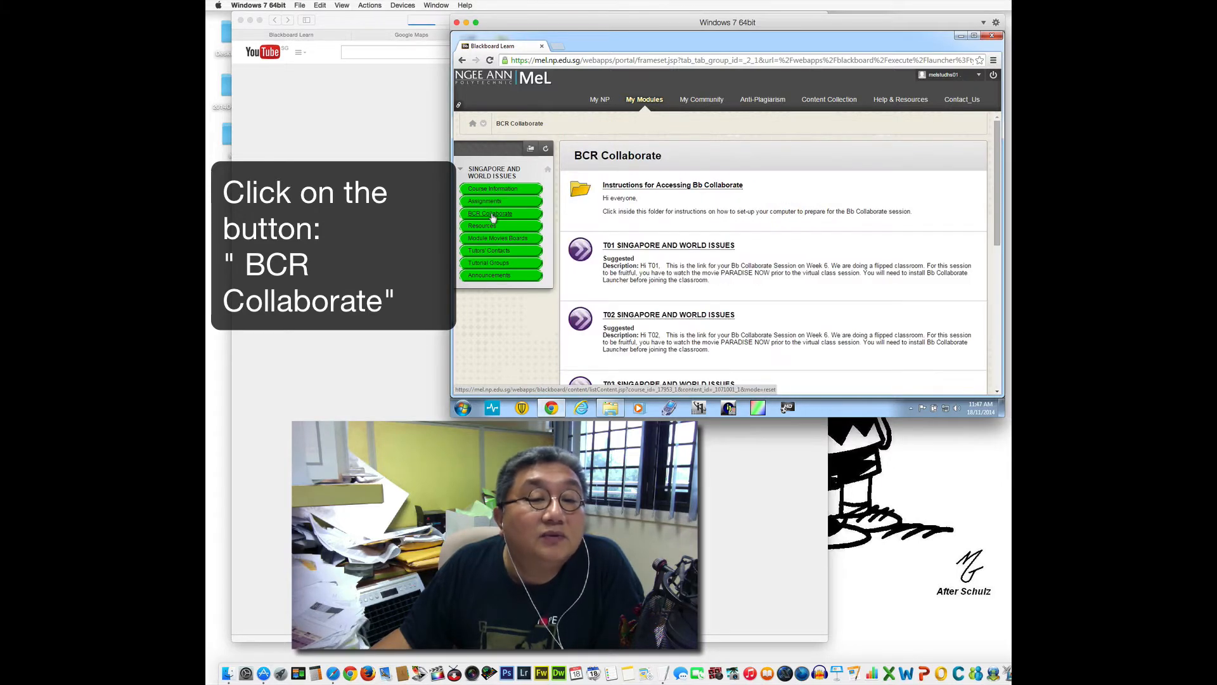
pyautogui.scroll(-3)
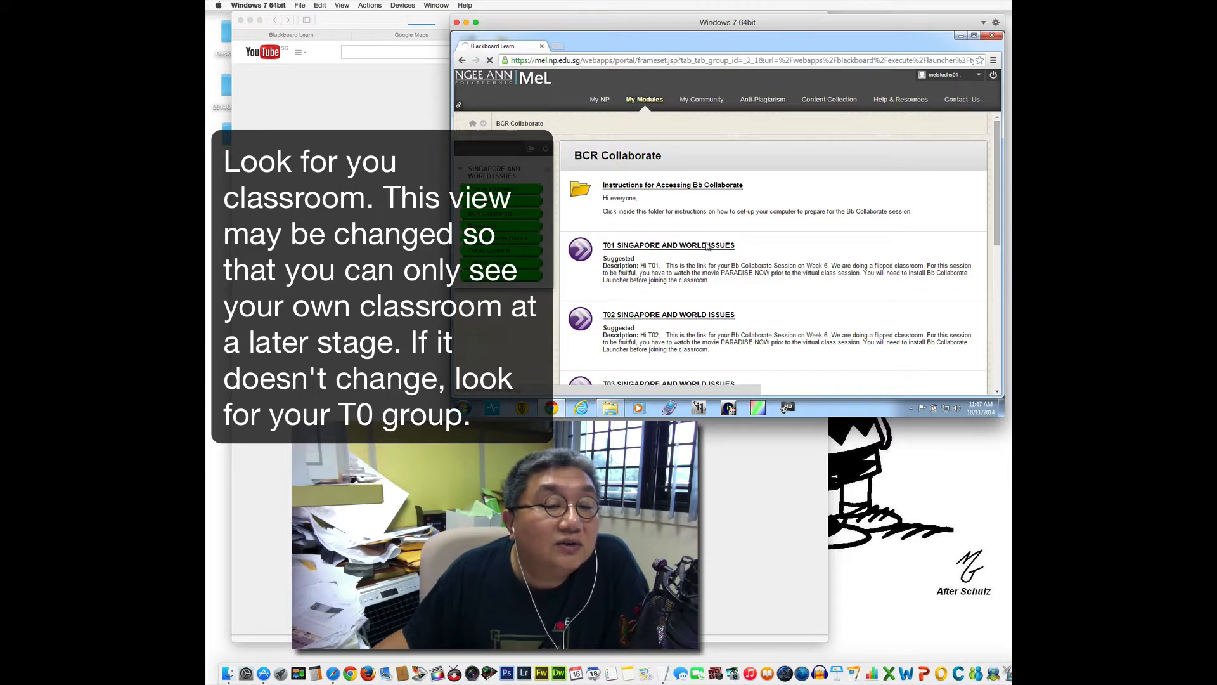
pyautogui.click(667, 245)
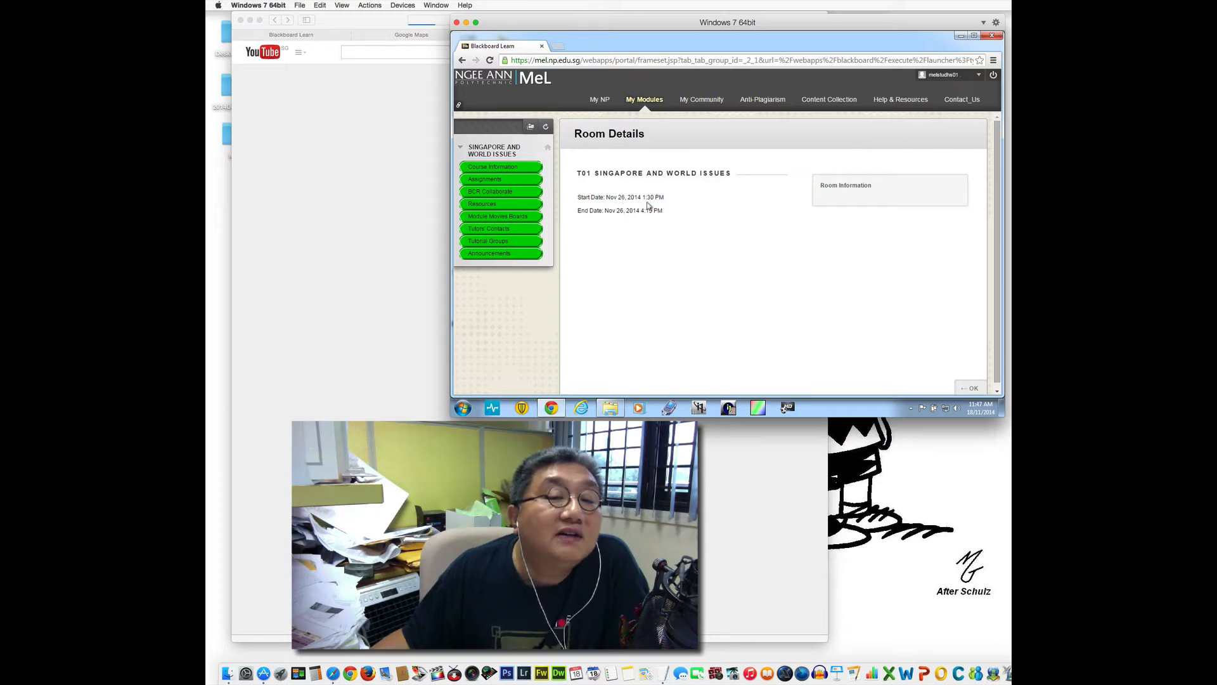
pyautogui.moveTo(644, 211)
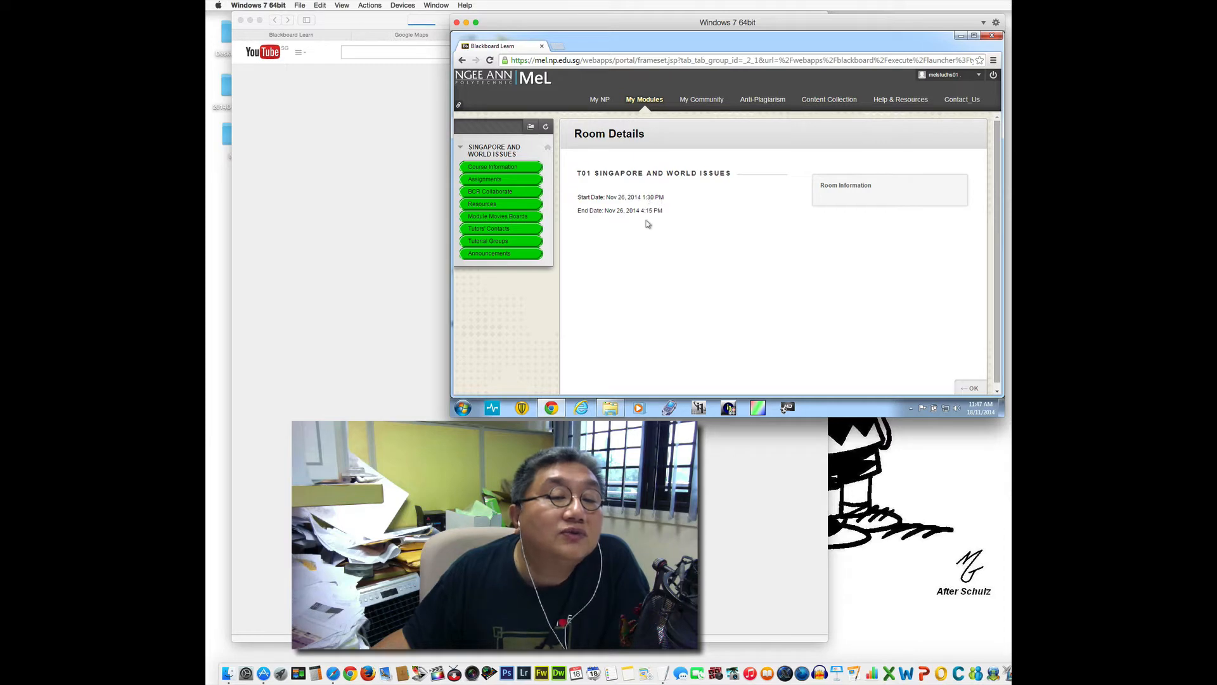
pyautogui.moveTo(674, 214)
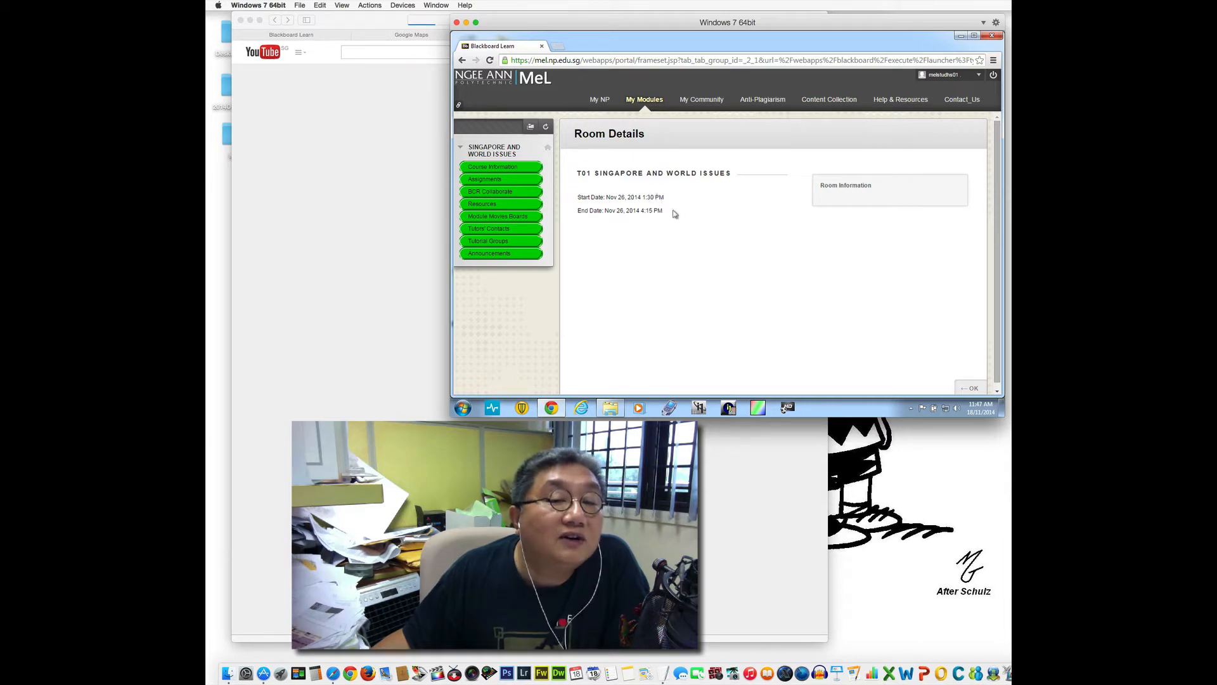
pyautogui.moveTo(725, 247)
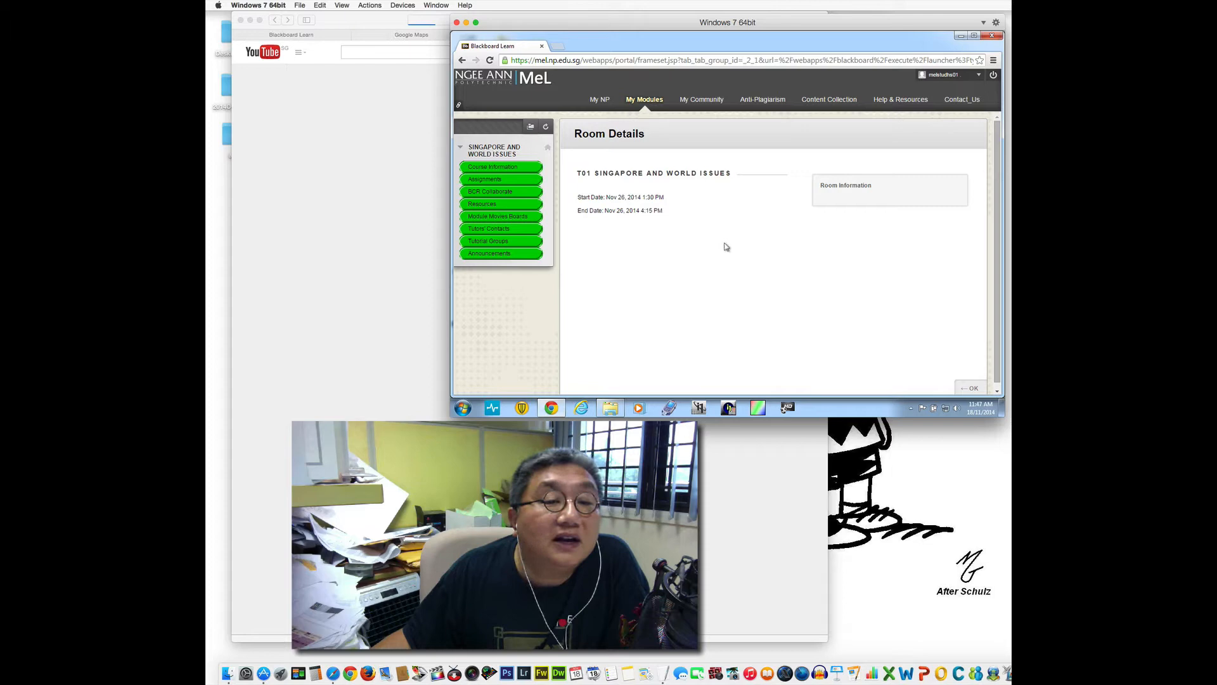
pyautogui.moveTo(708, 246)
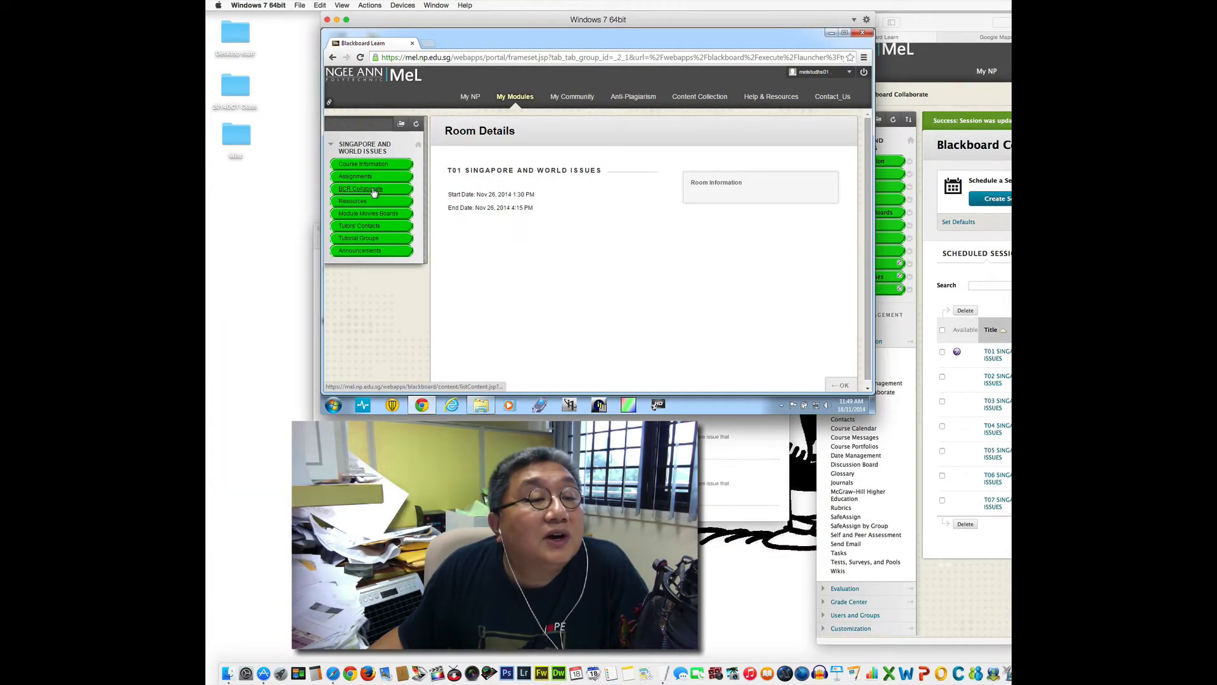
# Return to BCR Collaborate and join the T01 room to download meeting.collab
pyautogui.click(371, 189)
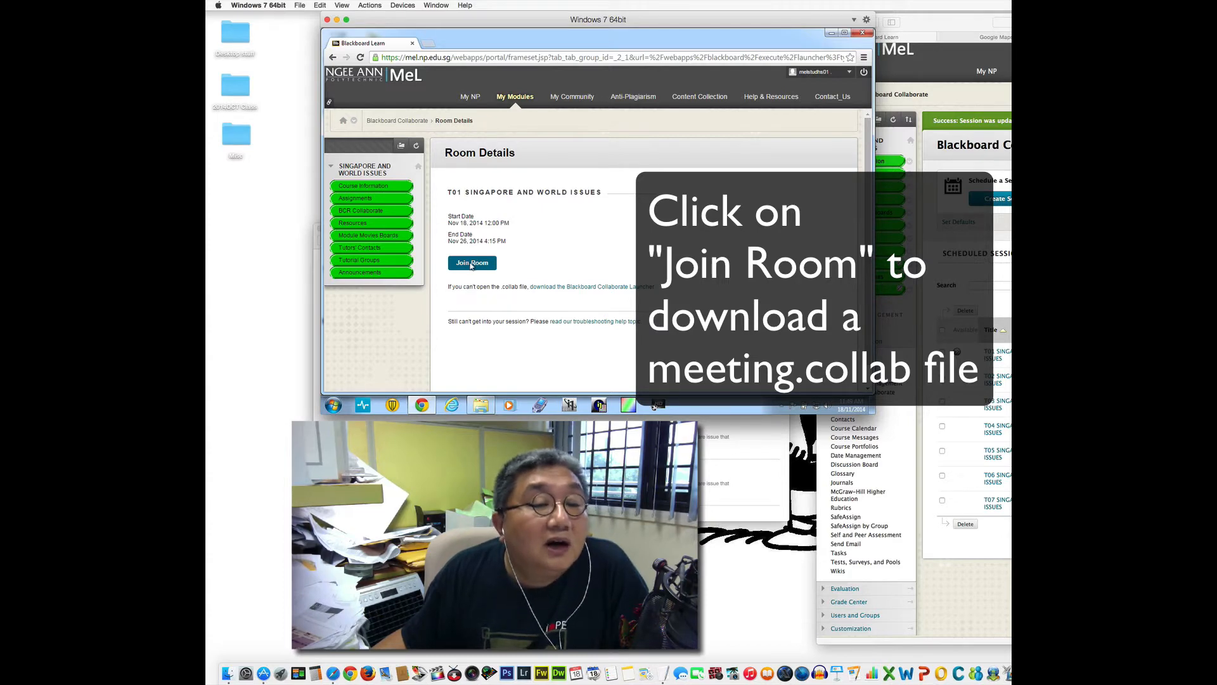
pyautogui.click(471, 262)
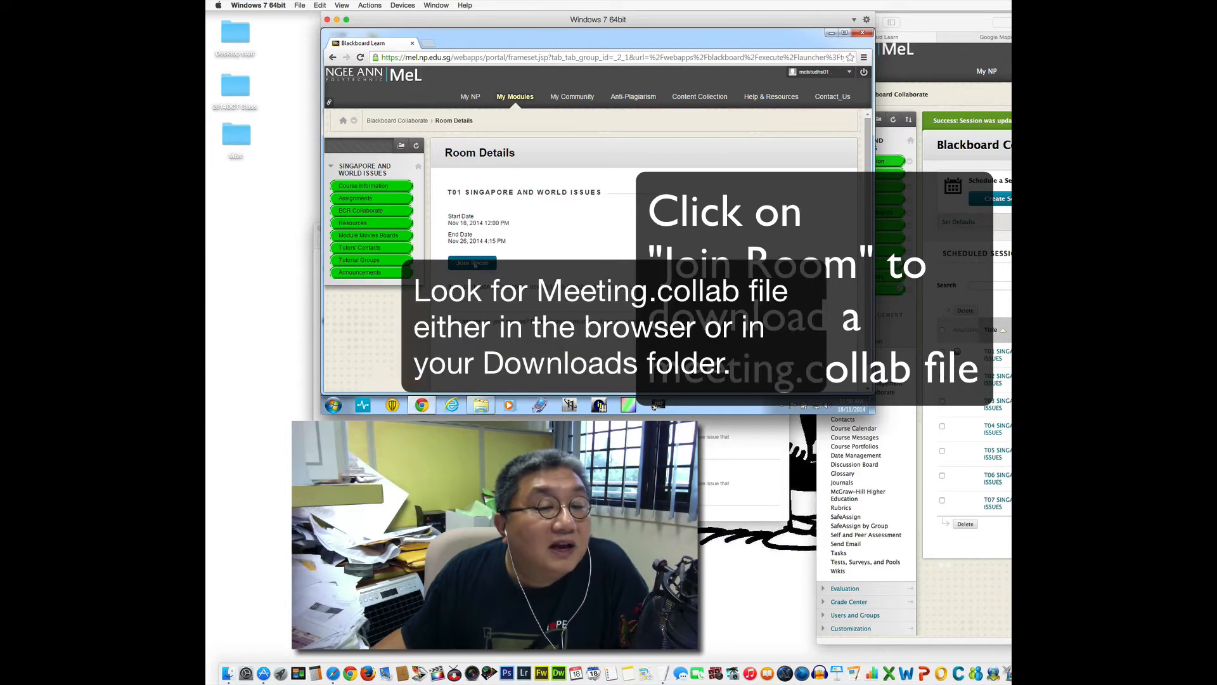
# Launch Blackboard Collaborate by opening the downloaded meeting.collab file
pyautogui.click(470, 262)
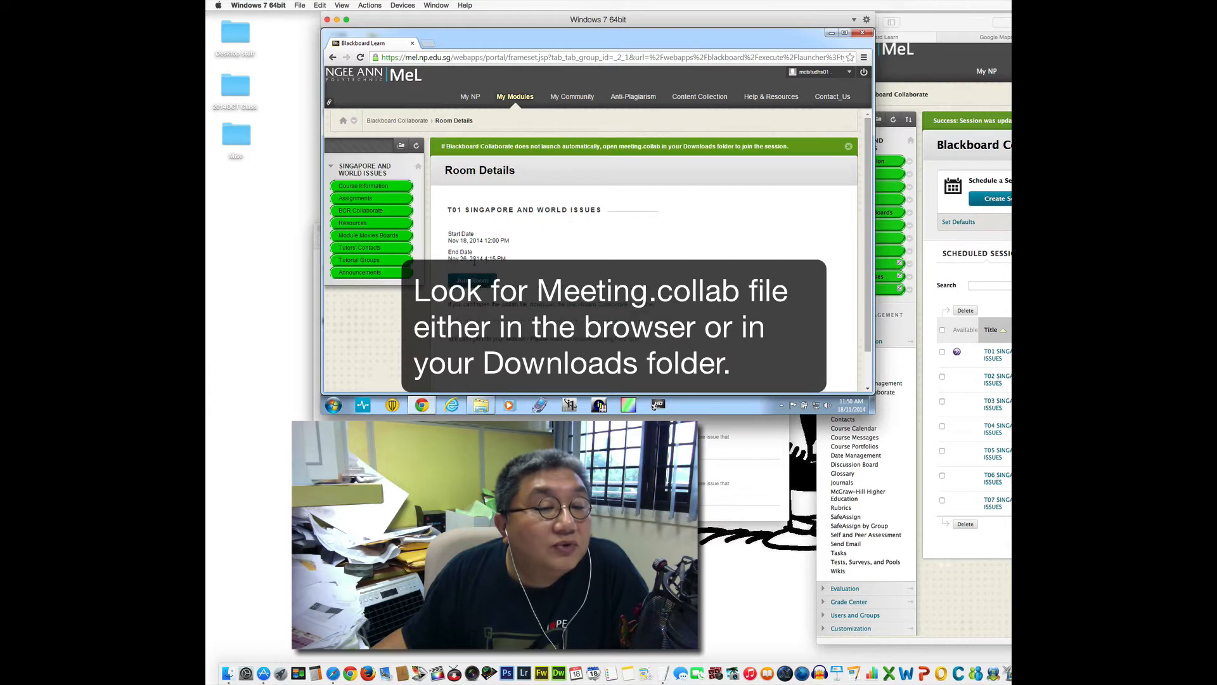
pyautogui.click(471, 281)
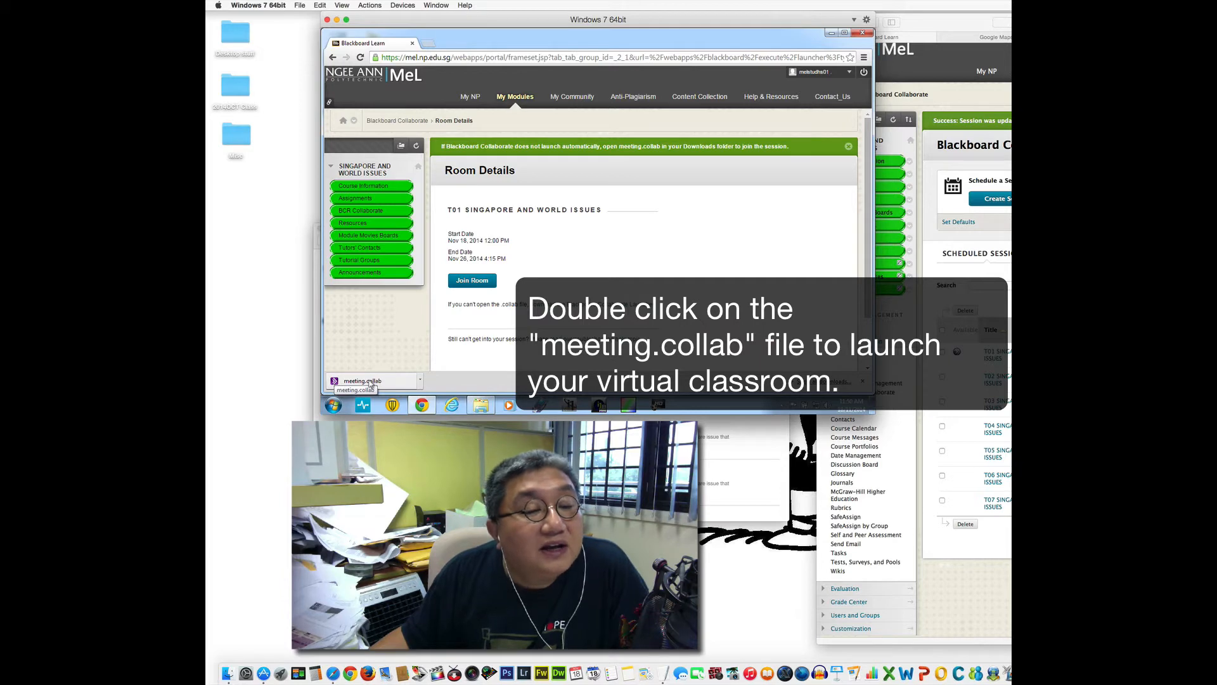
pyautogui.doubleClick(365, 380)
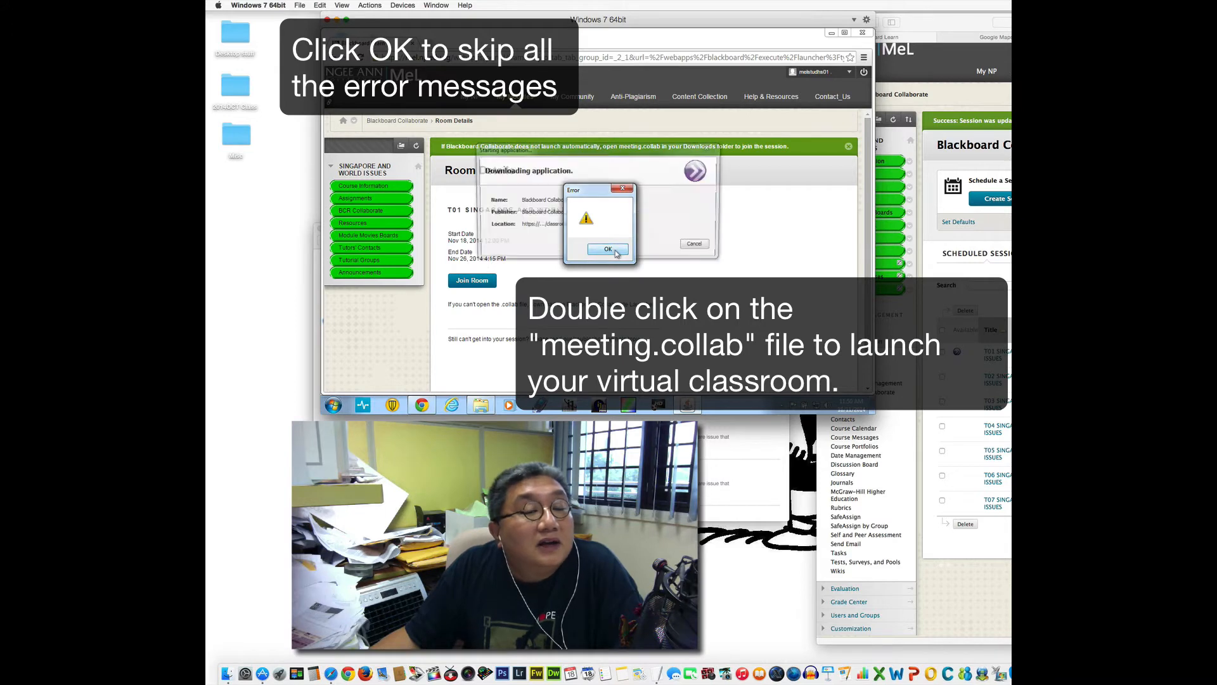
# Dismiss the seven launcher error dialogs until the blank Collaborate window appears
pyautogui.click(608, 249)
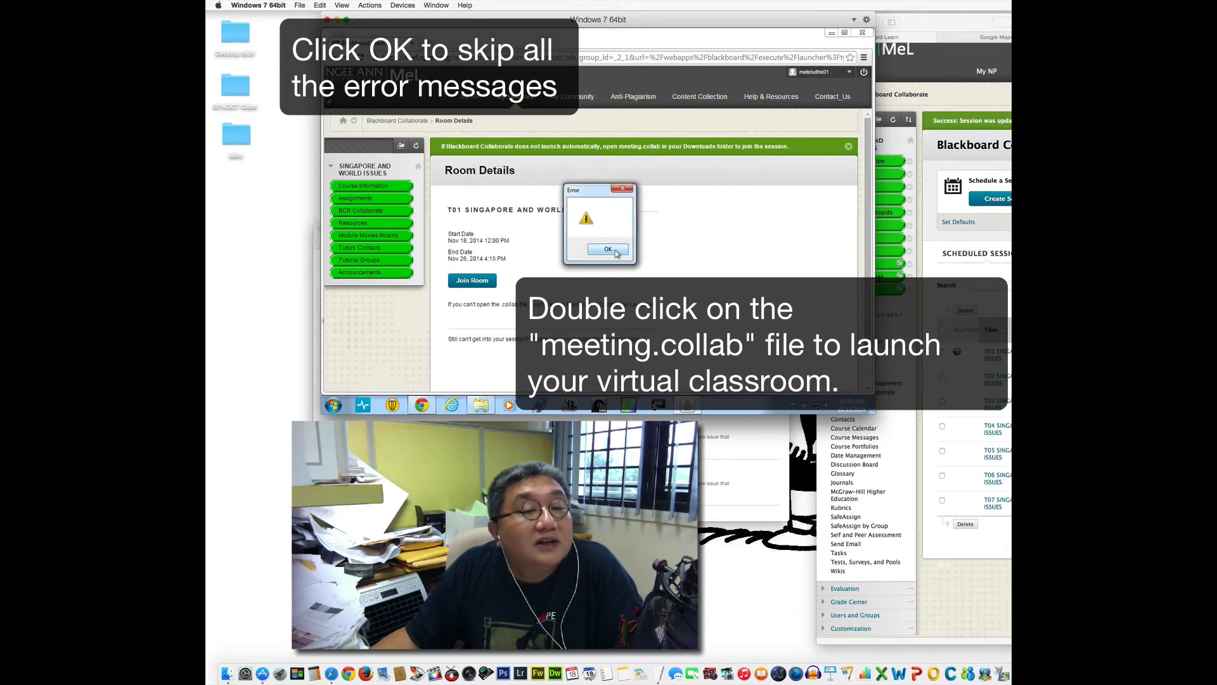
pyautogui.click(608, 249)
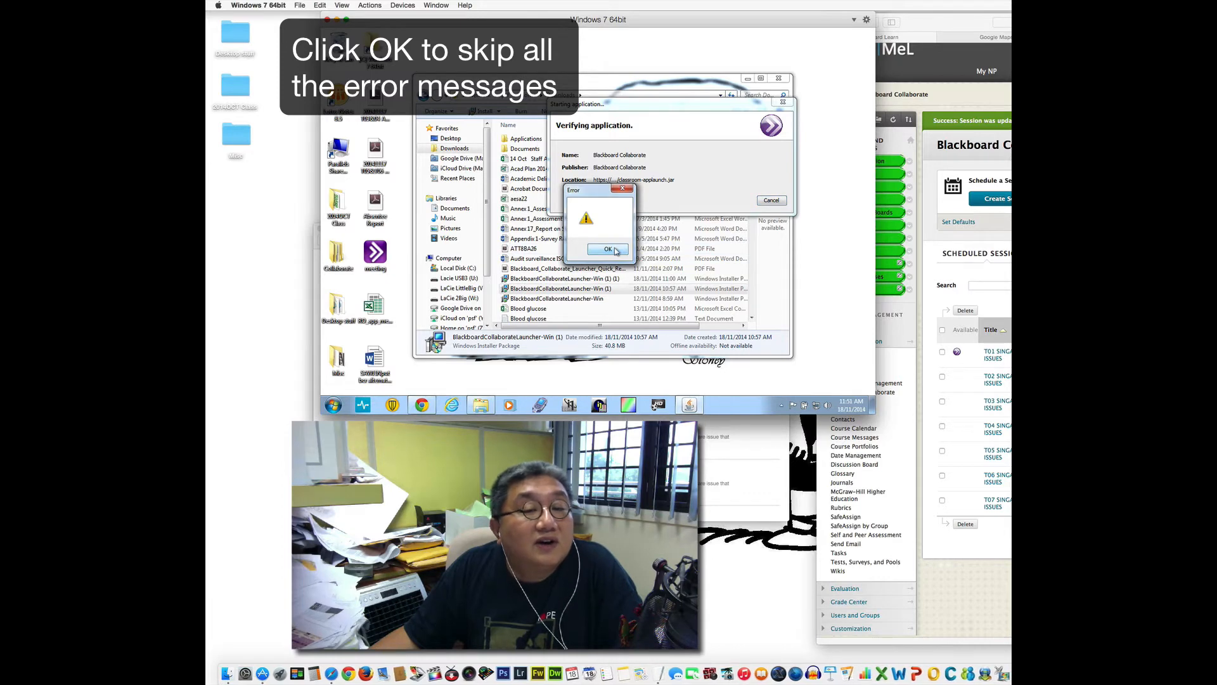
pyautogui.click(609, 248)
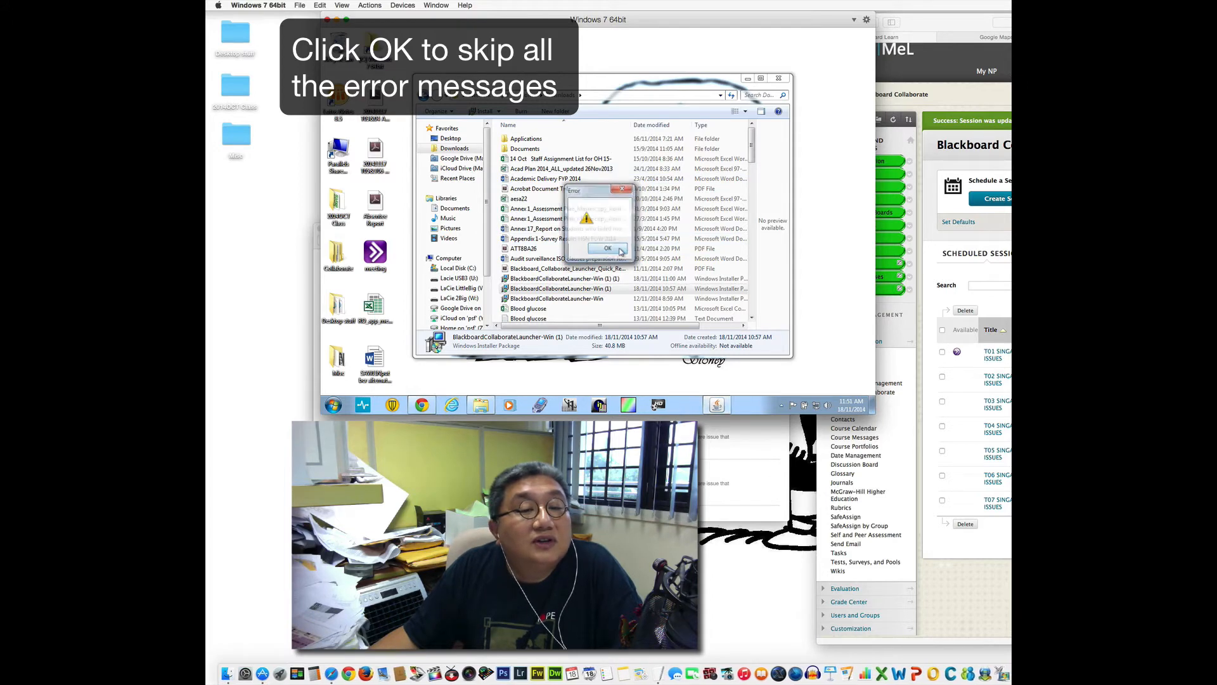
pyautogui.click(608, 248)
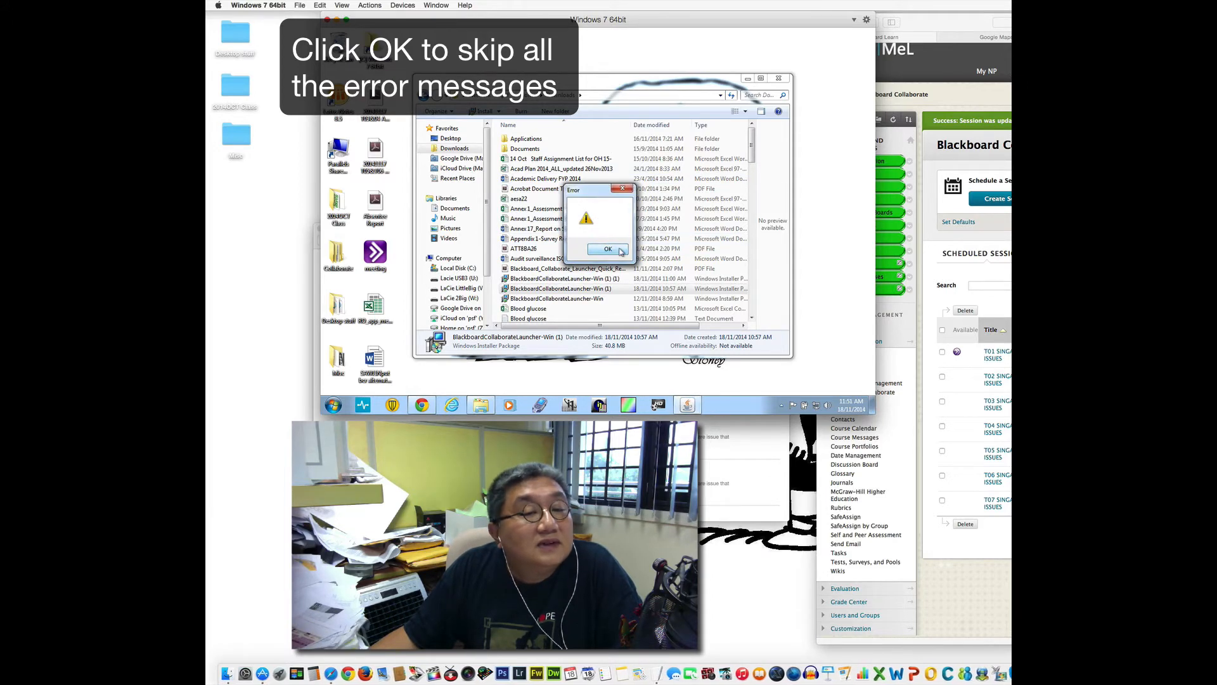
pyautogui.click(608, 248)
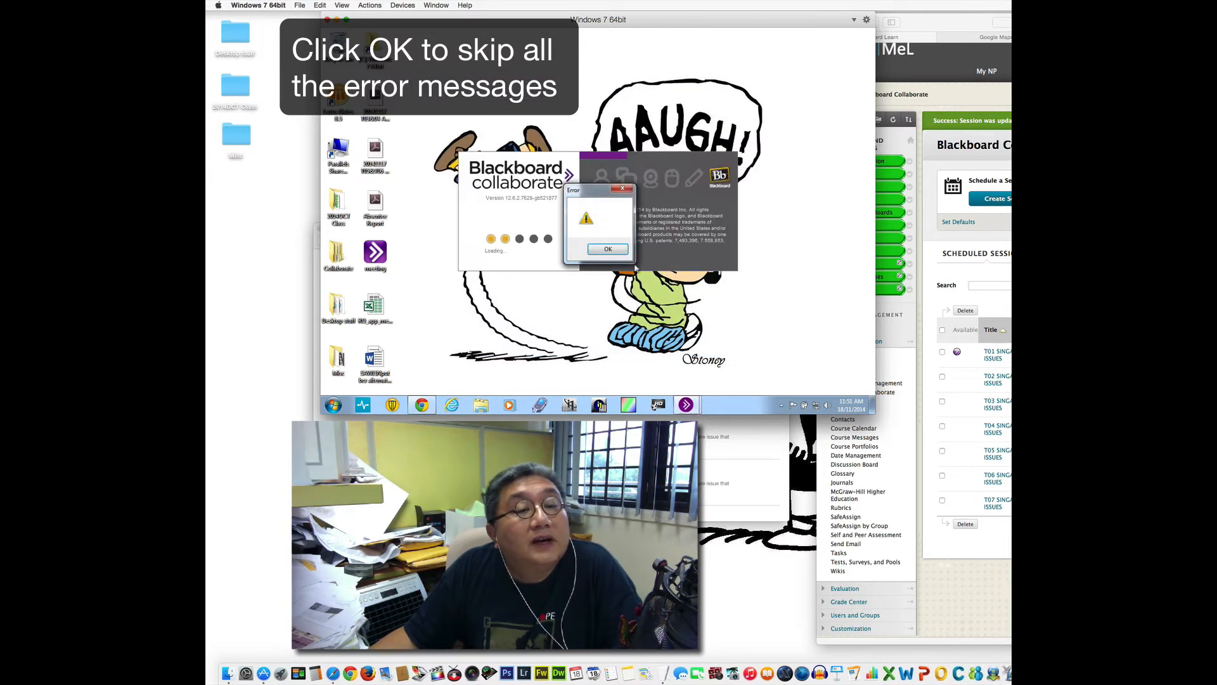
pyautogui.click(608, 249)
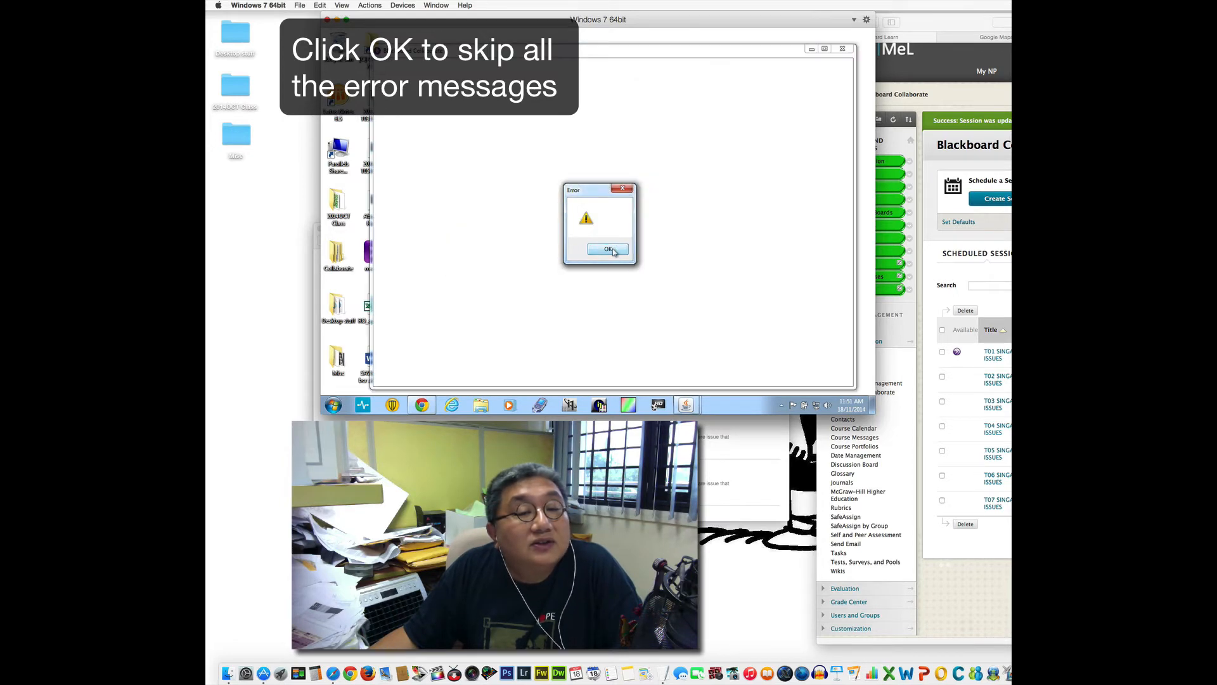
pyautogui.click(608, 249)
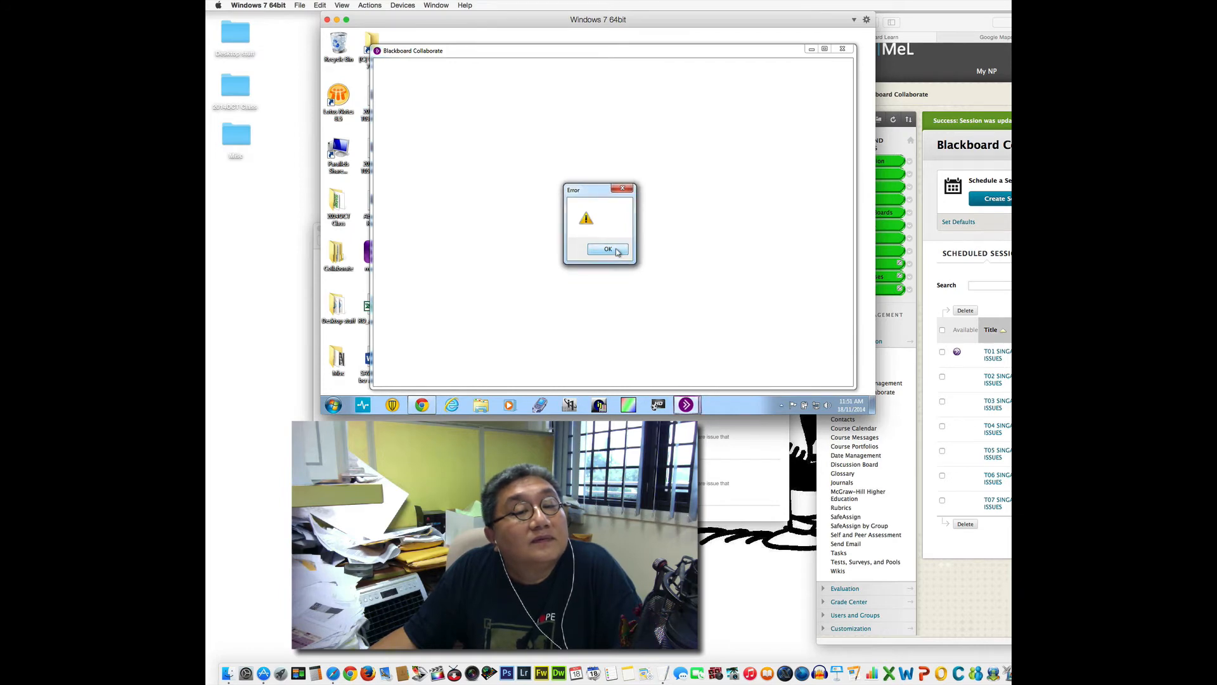
# Dismiss the final error dialog to enter the T01 Singapore and World Issues classroom
pyautogui.click(608, 249)
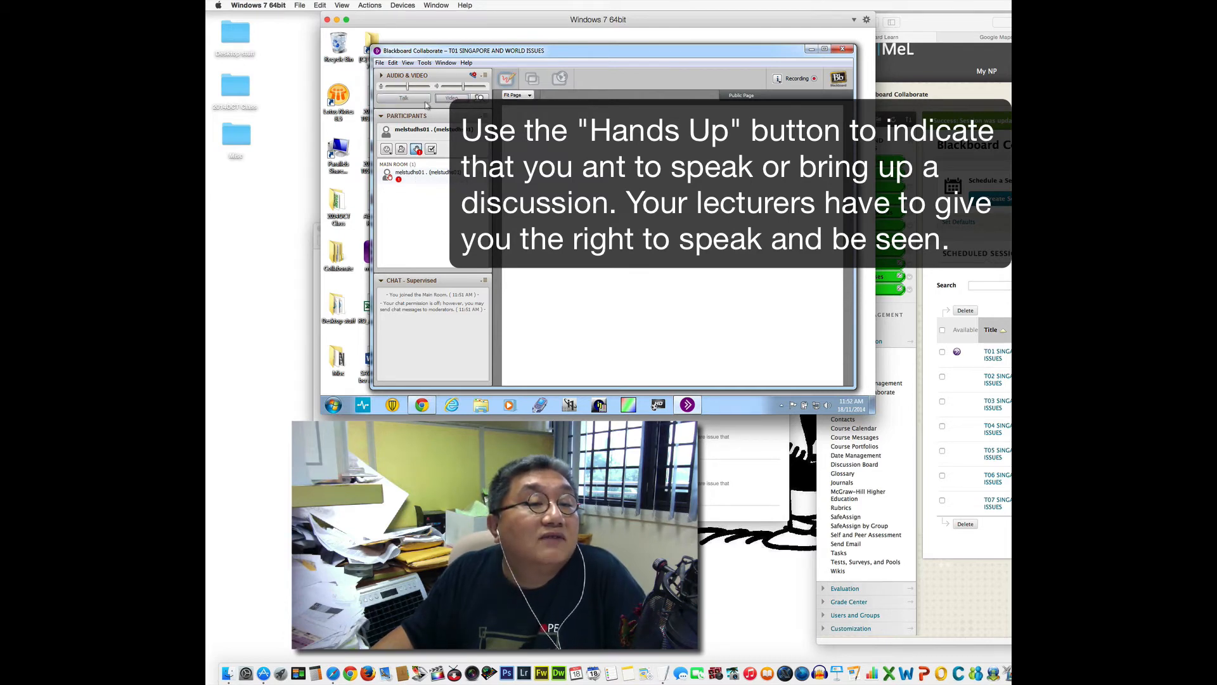
pyautogui.moveTo(403, 98)
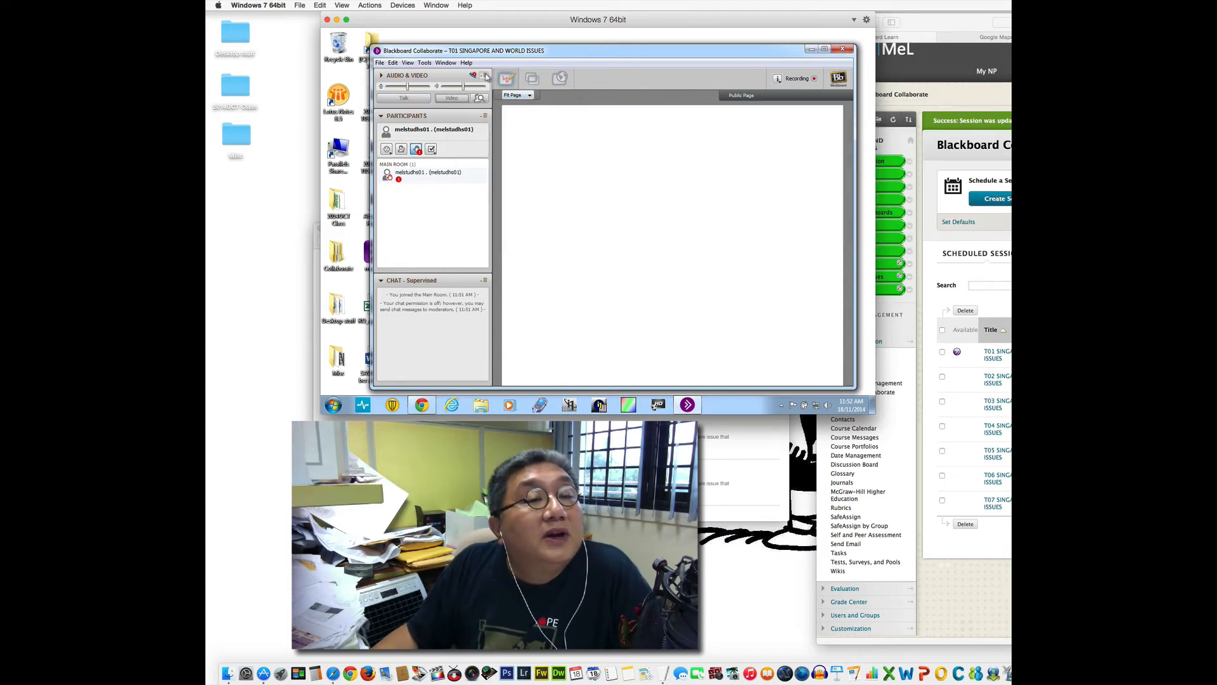
pyautogui.moveTo(485, 76)
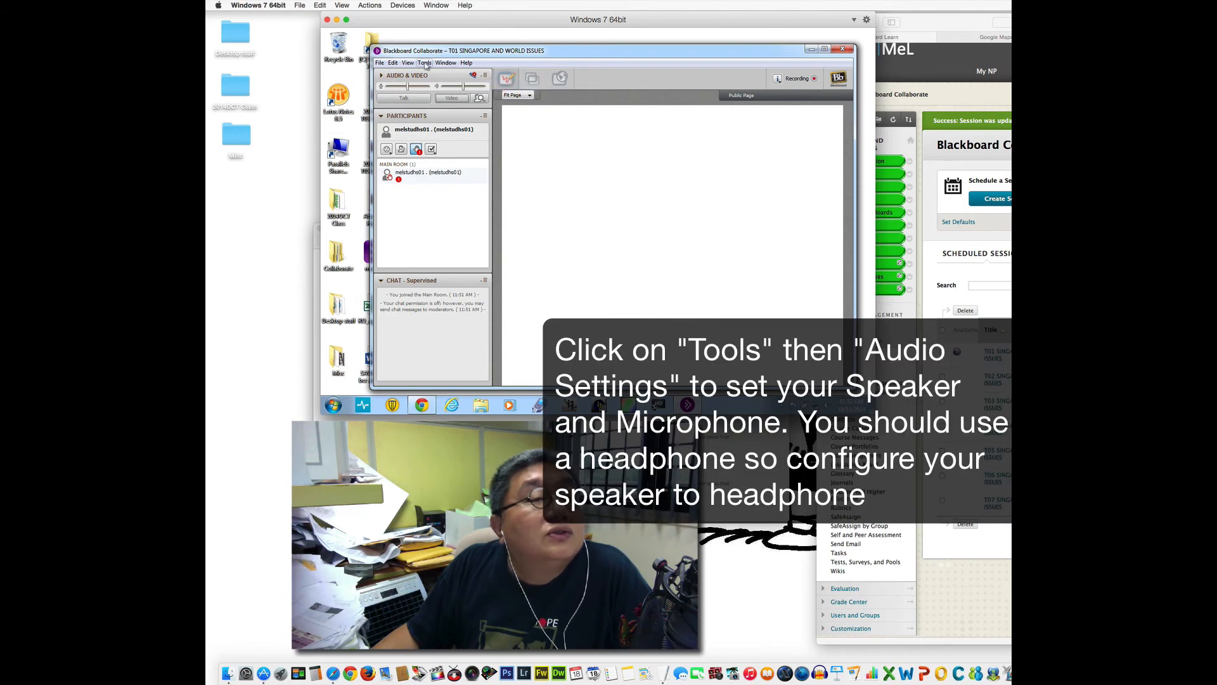
# Confirm Parallels Audio Controller speakers as output in the Audio Setup Wizard
pyautogui.click(424, 62)
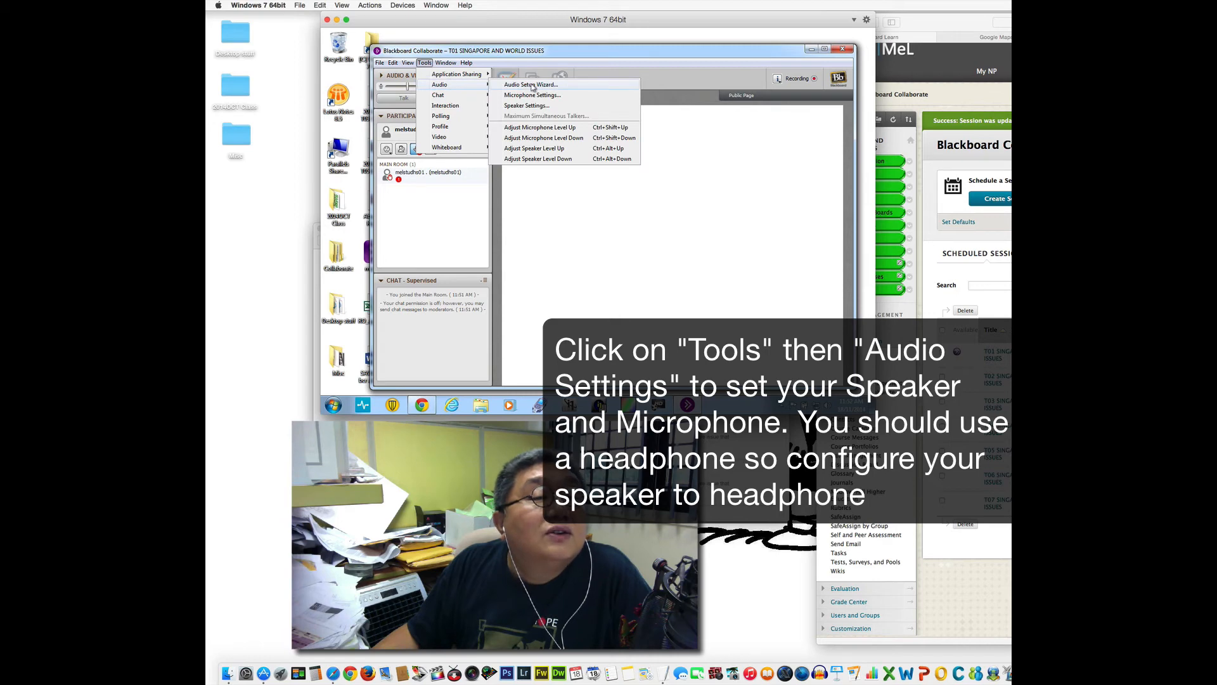
pyautogui.click(529, 84)
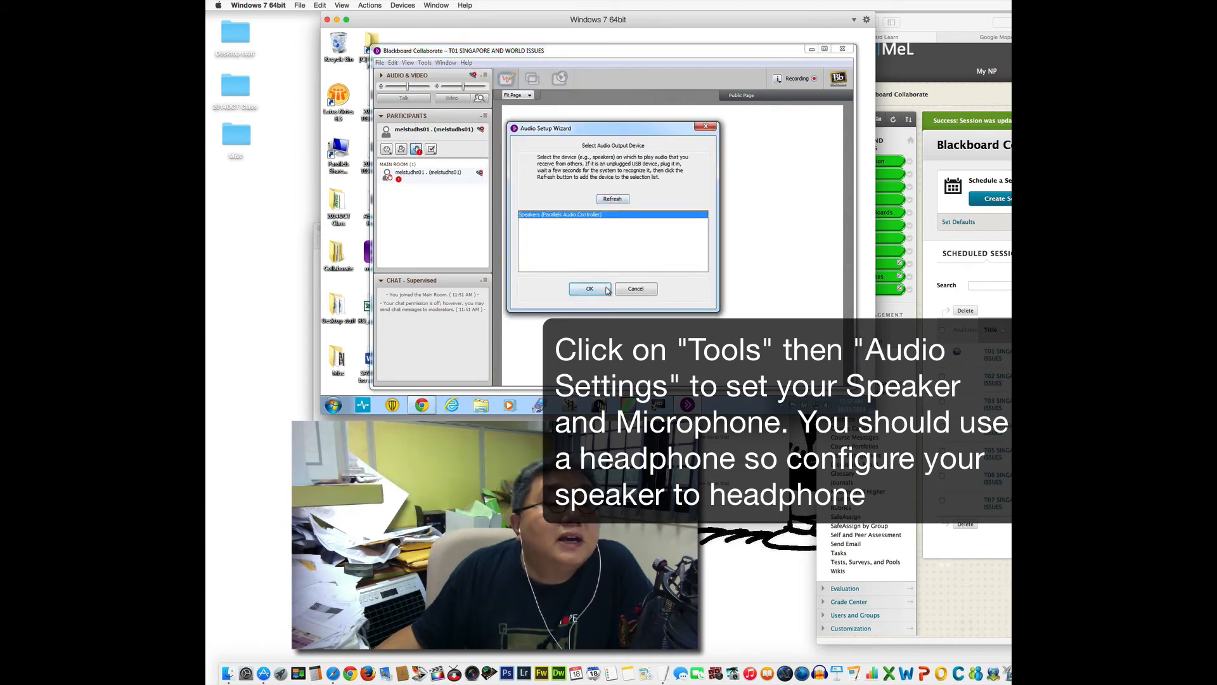
pyautogui.click(588, 288)
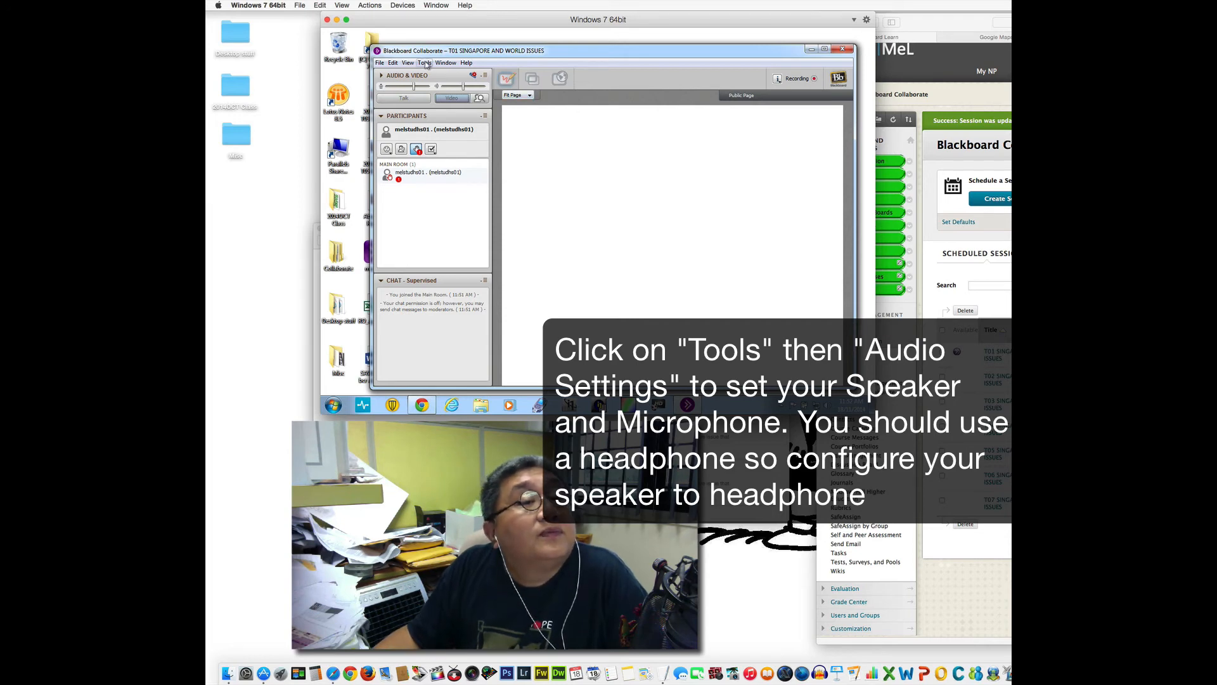
pyautogui.click(424, 63)
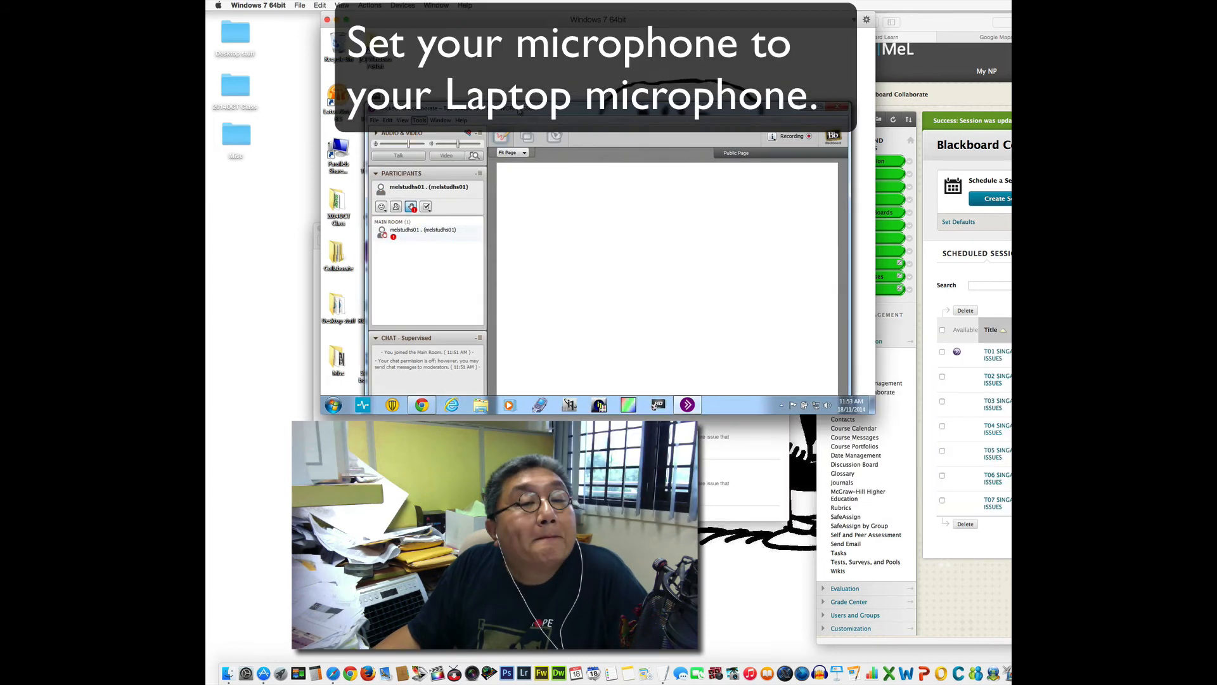
# Open Microphone Settings showing the Parallels Audio Controller microphone as input
pyautogui.click(481, 287)
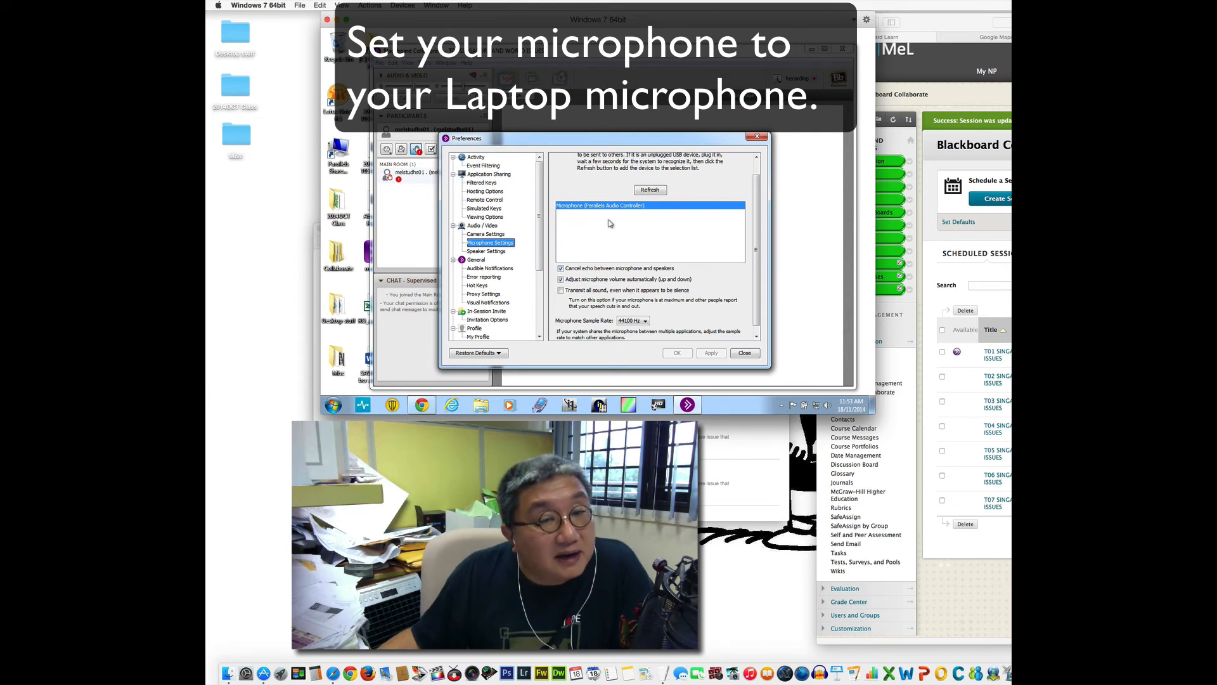
pyautogui.moveTo(683, 242)
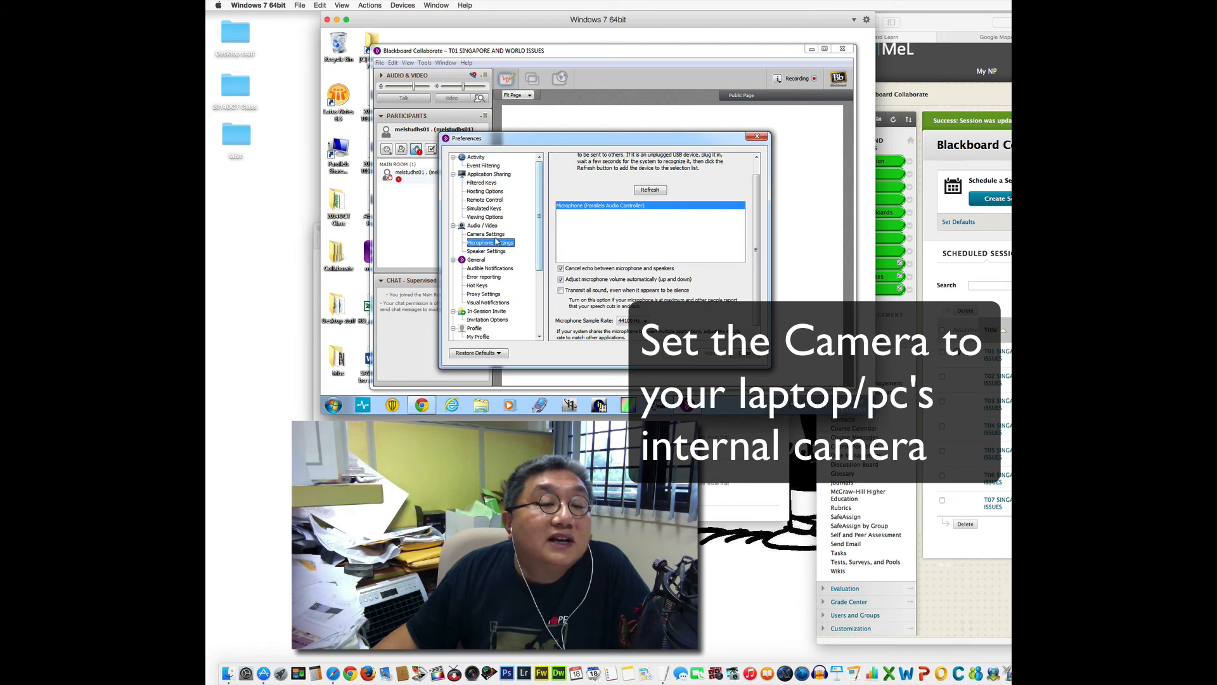
# Select the built-in FaceTime HD Camera in Camera Settings and close Preferences
pyautogui.click(486, 234)
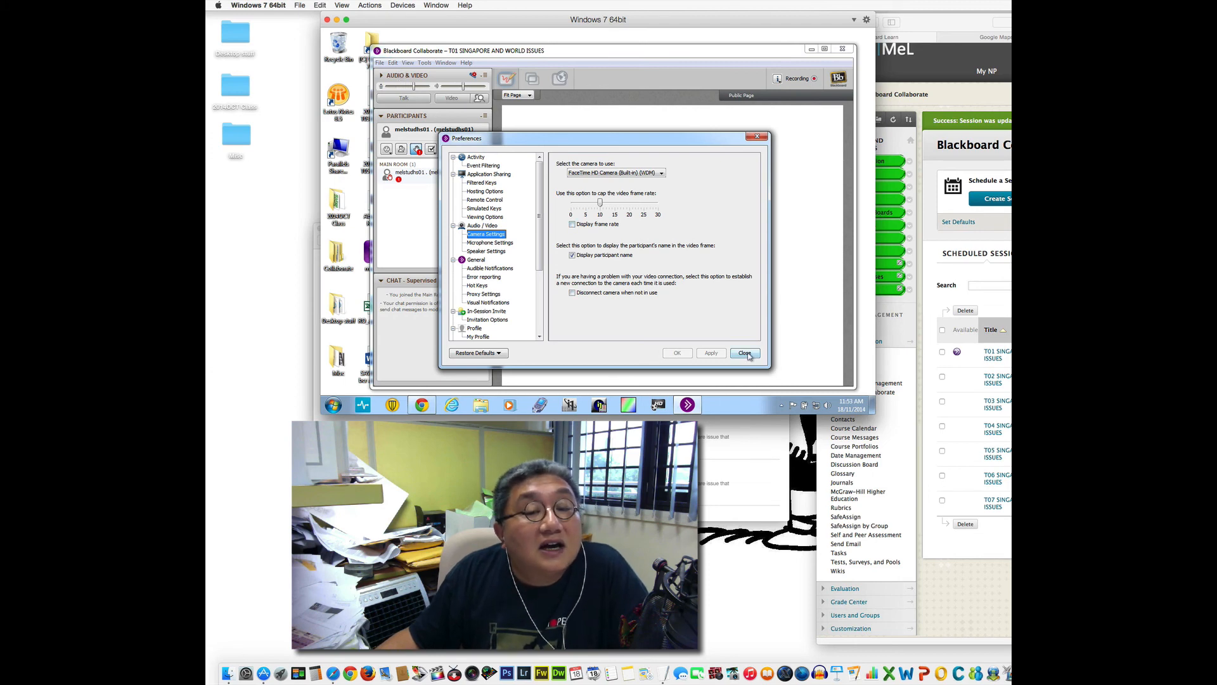
pyautogui.click(743, 353)
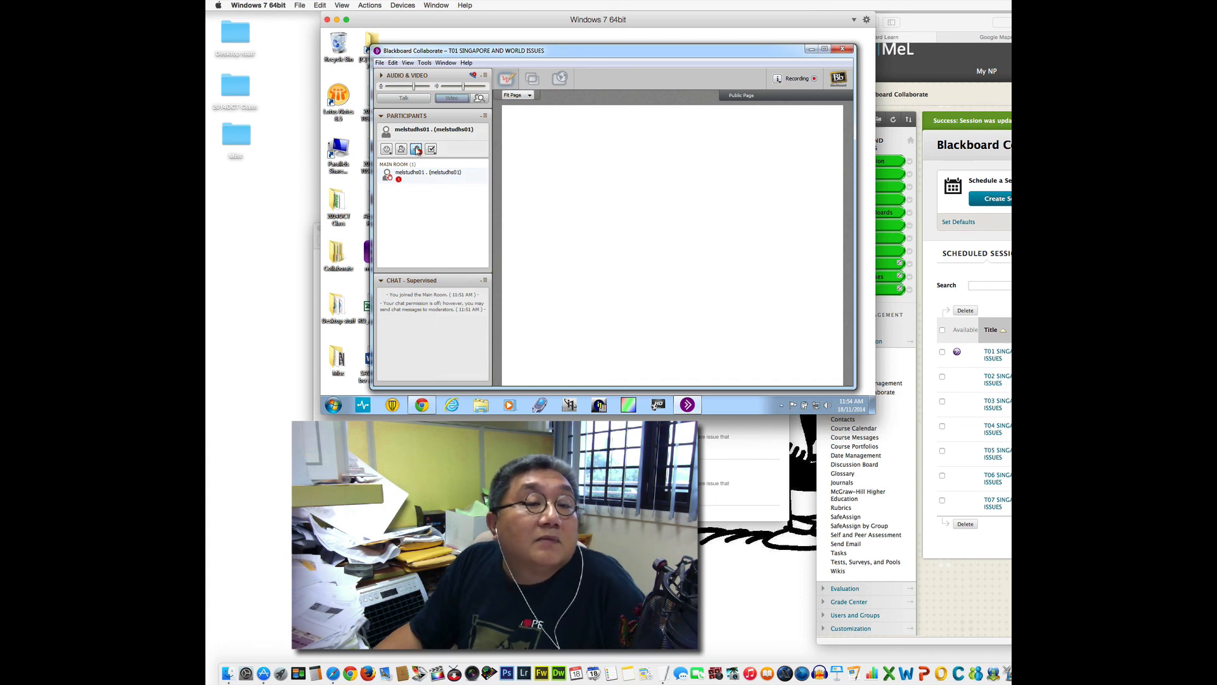
pyautogui.moveTo(416, 148)
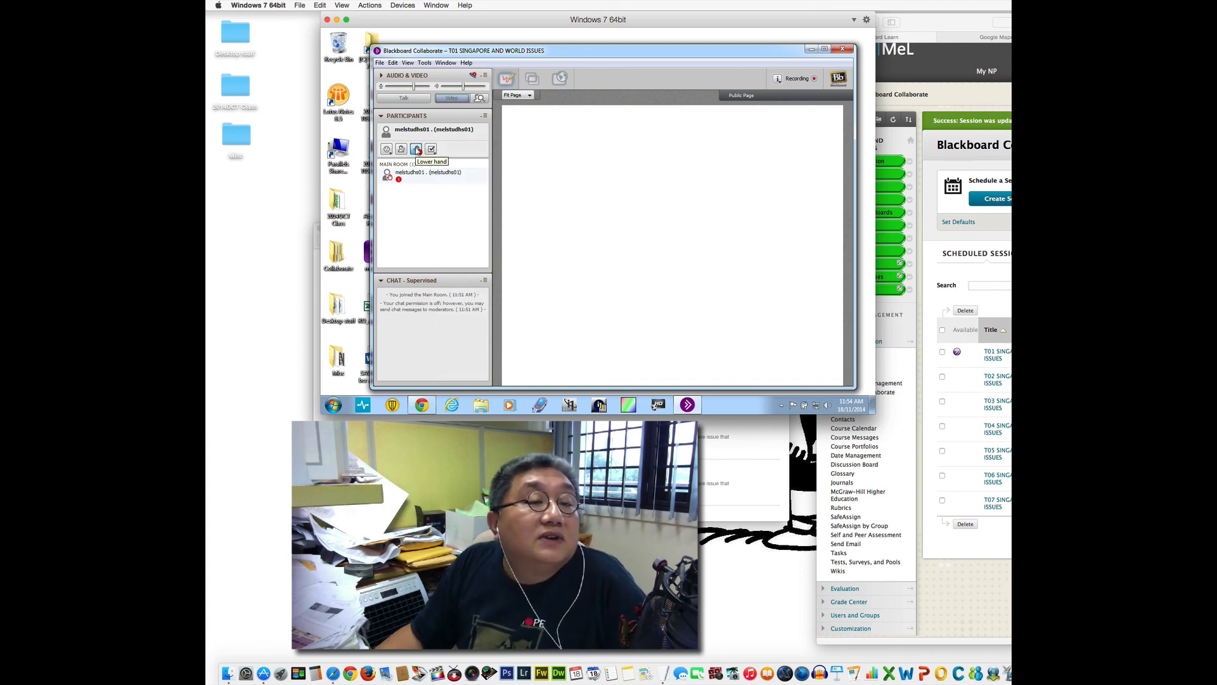